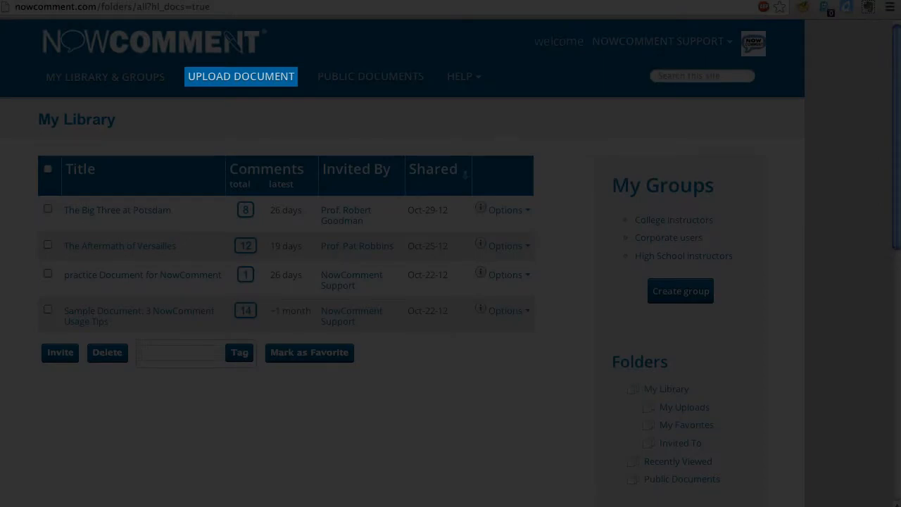
Step: Go to the Upload Document page, review its options, then show the Help menu
left_click(241, 76)
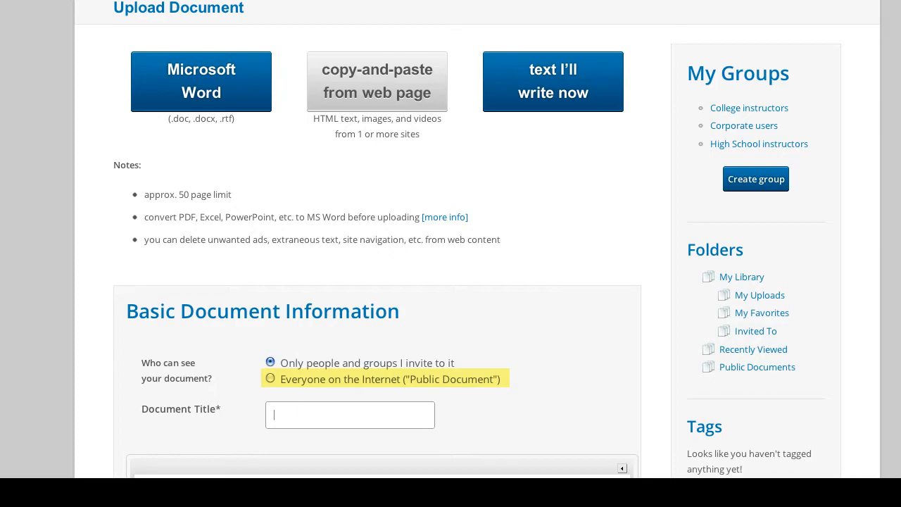
left_click(535, 76)
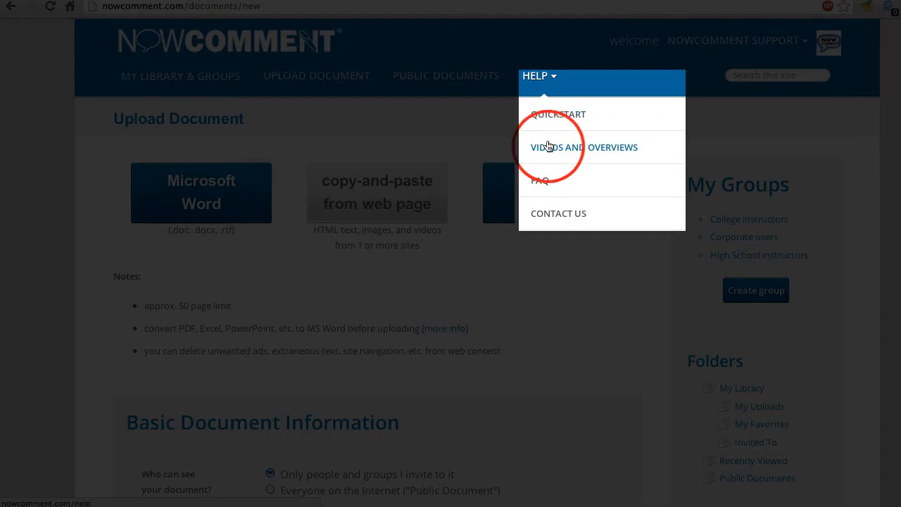
Step: Enable alerts for comments on favorited documents in Notifications & Favorites and save
left_click(584, 148)
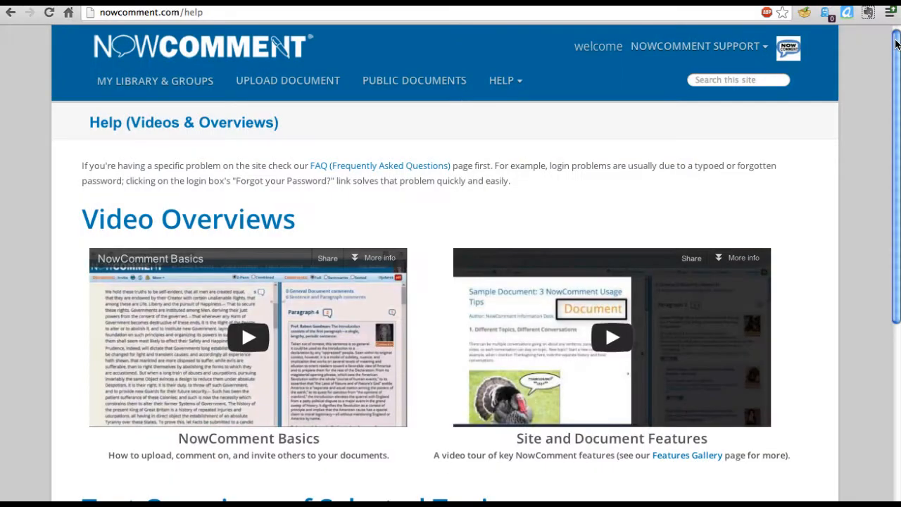
scroll("down", 3)
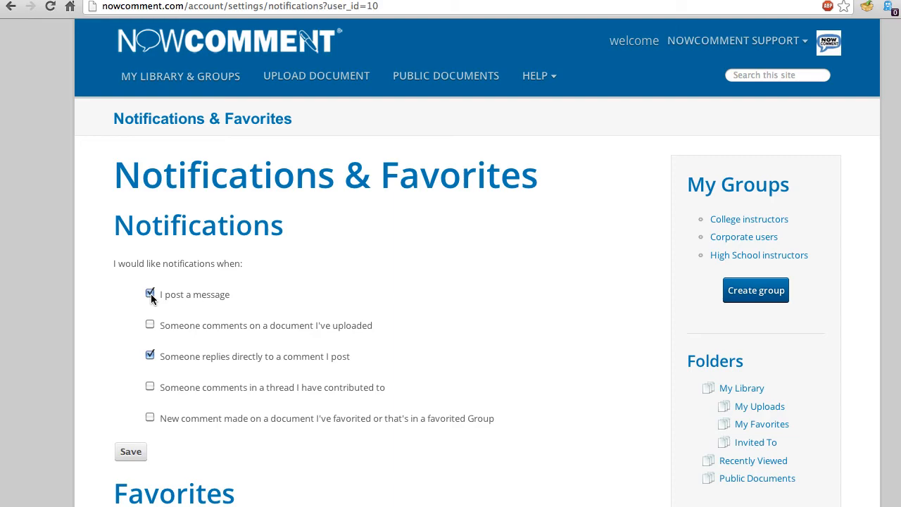
left_click(150, 417)
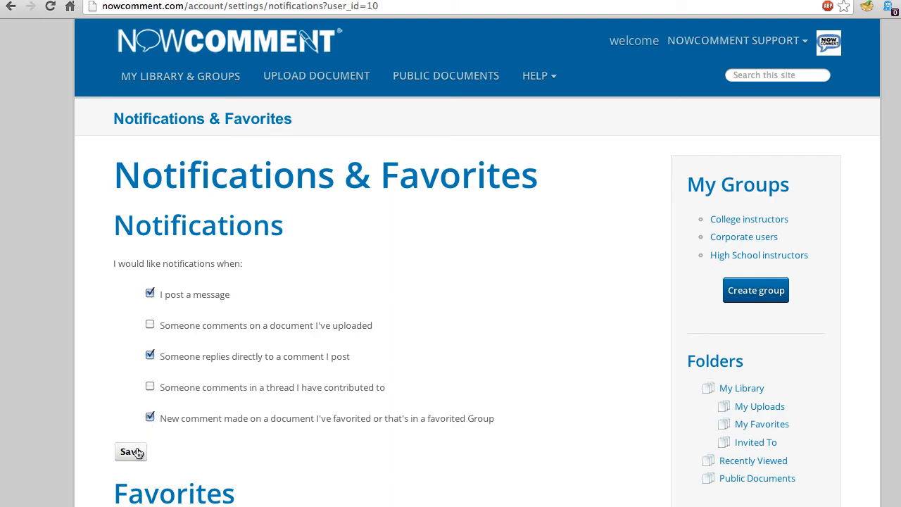
left_click(181, 76)
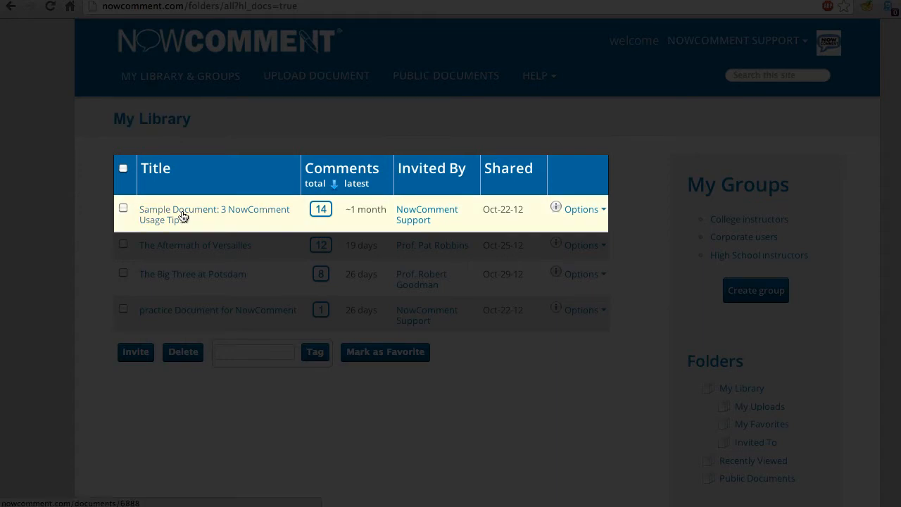
Step: Open 'Sample Document: 3 NowComment Usage Tips' from My Library
left_click(582, 209)
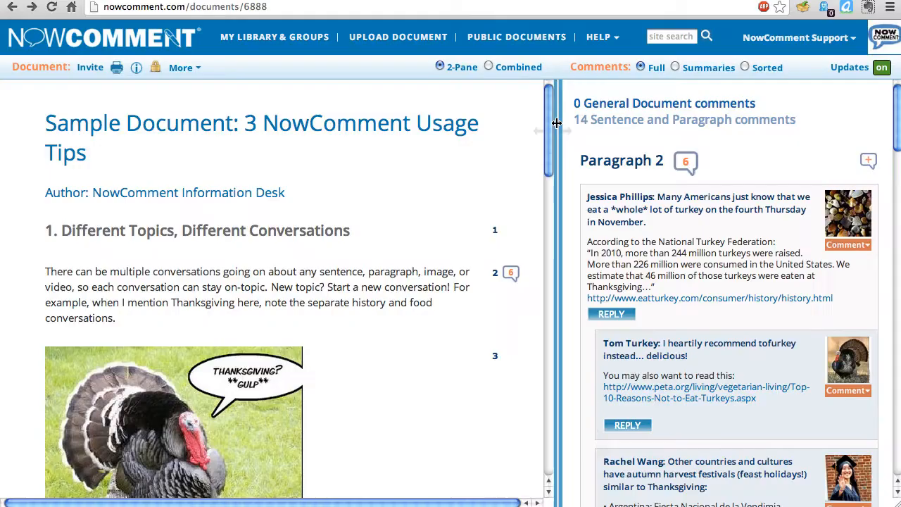
Step: Resize the panes, show the painting paragraph's comments, and switch to Combined view
left_click_drag(557, 123, 434, 114)
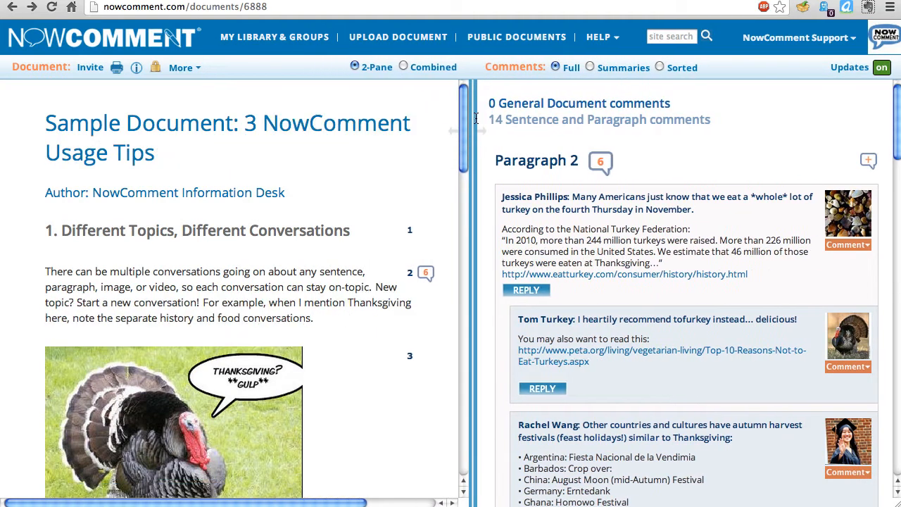
left_click_drag(472, 127, 535, 126)
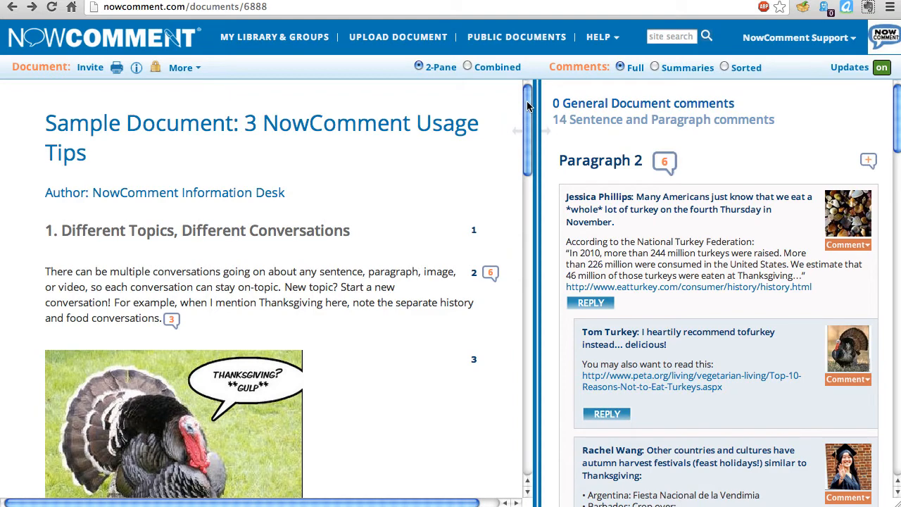
scroll("down", 3)
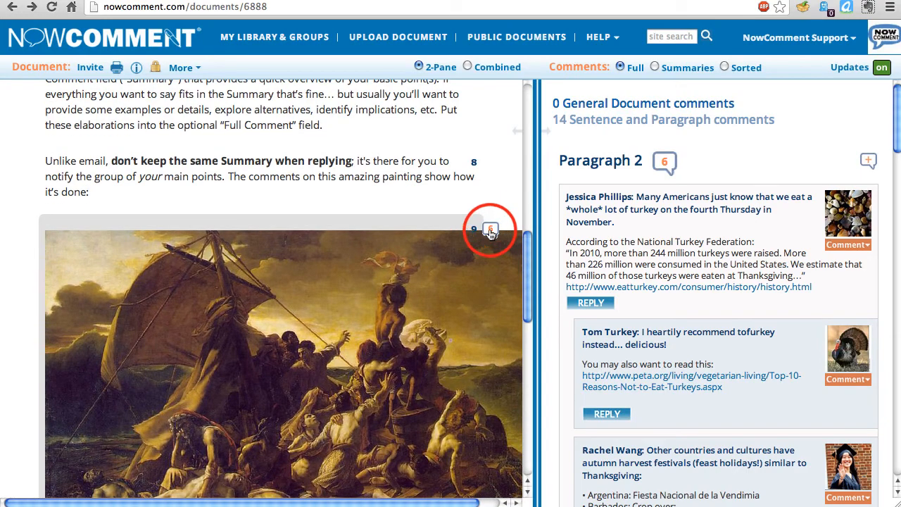
left_click(490, 228)
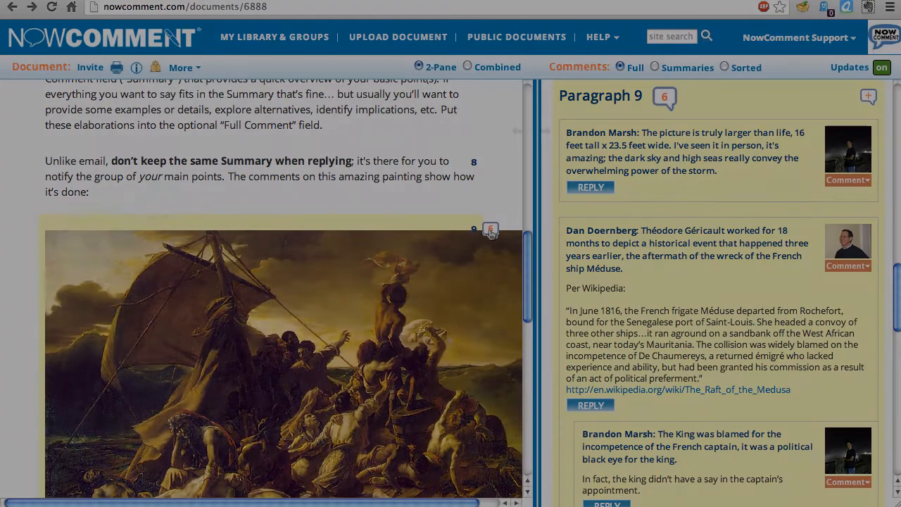
left_click(458, 68)
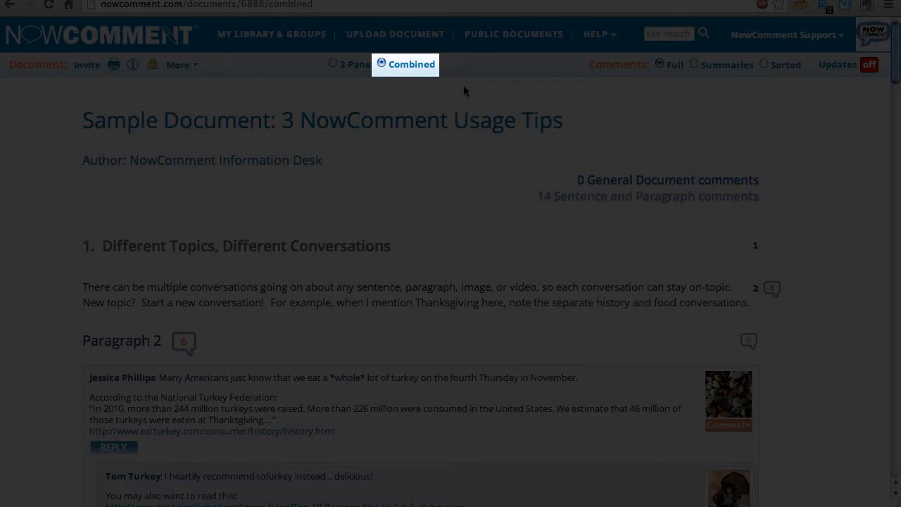
Step: Scroll the Combined view and expand the full Black Friday sentence comment
scroll("down", 3)
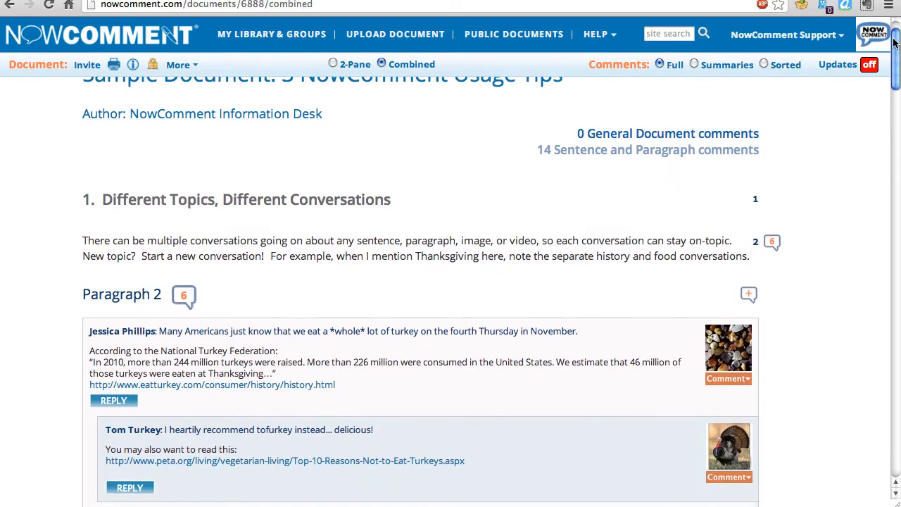
scroll("down", 3)
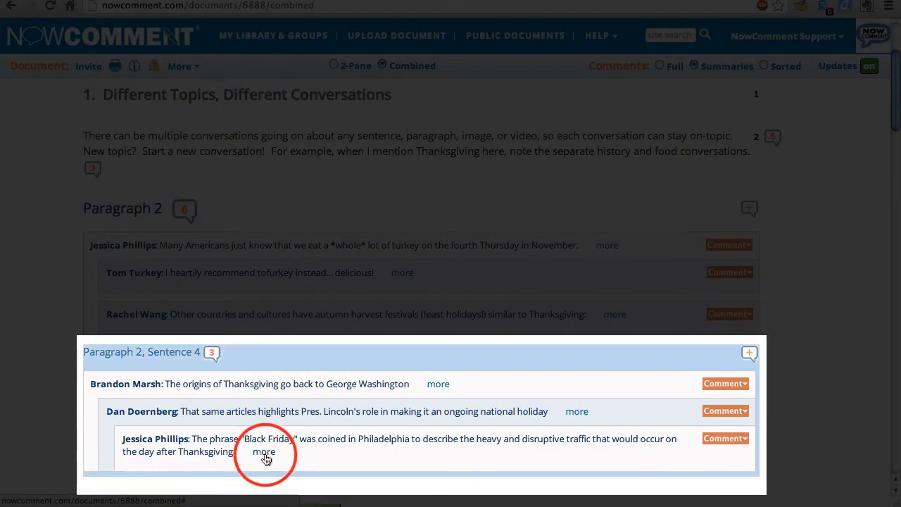
left_click(265, 452)
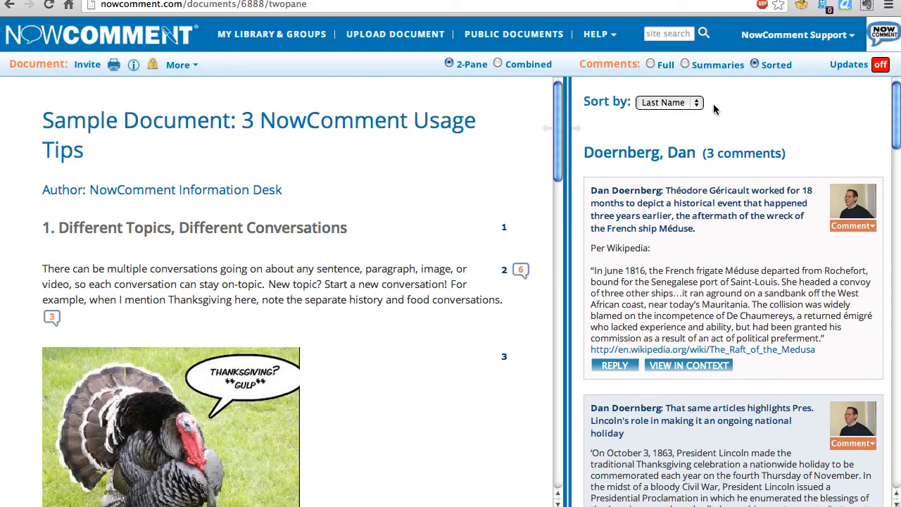
Step: Sort the document's comments by commenter First Name
left_click(669, 101)
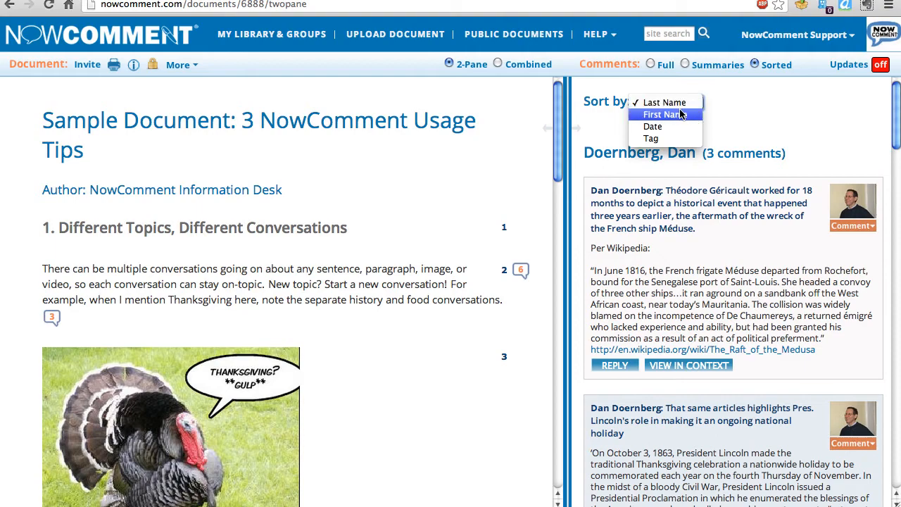
left_click(664, 114)
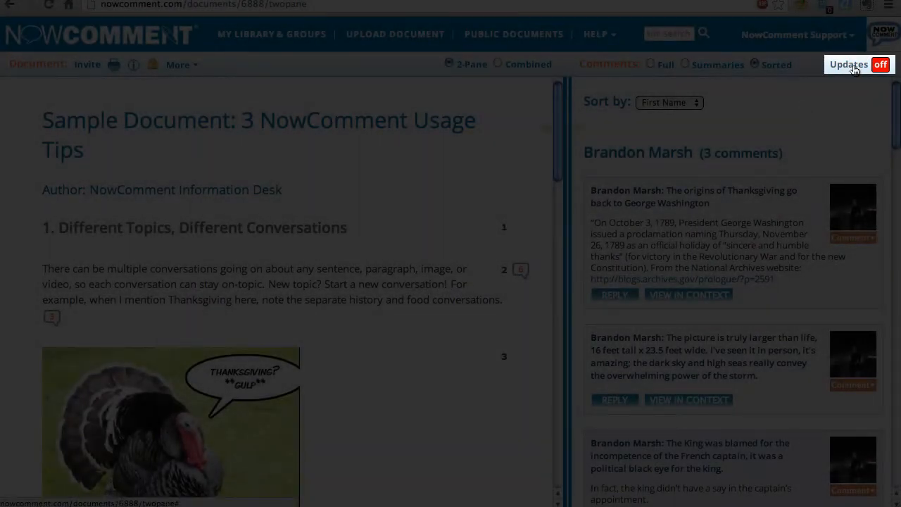
Step: Turn on email Updates for new comments on this document and confirm
left_click(881, 65)
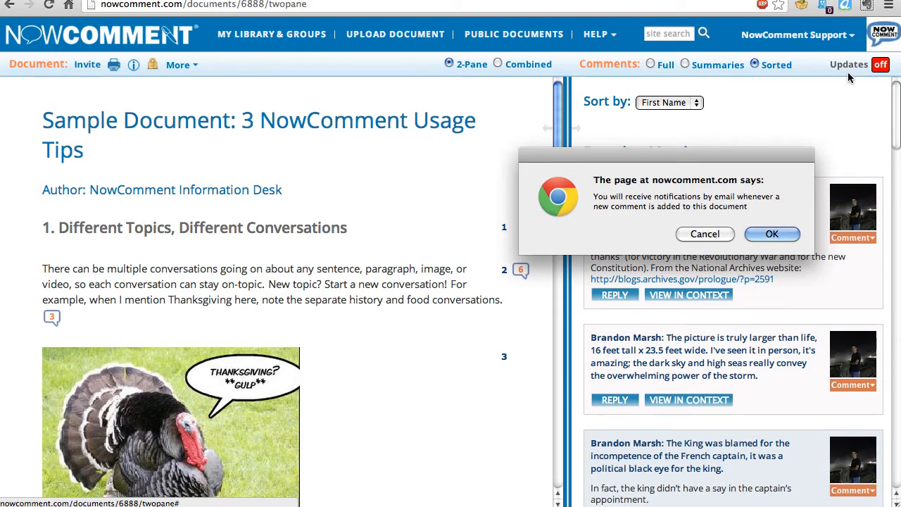
left_click(772, 234)
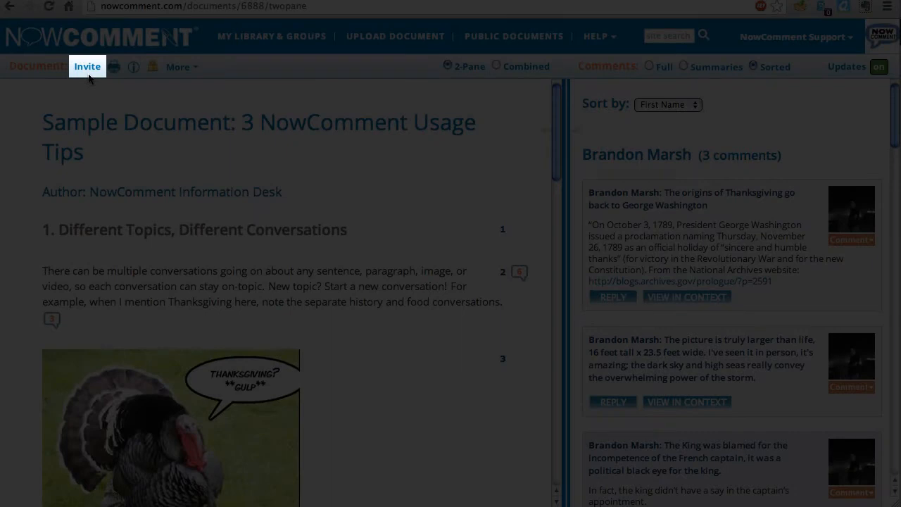
Step: Invite the suggested 'ro' address-book contact and the College instructors group to the document
left_click(87, 66)
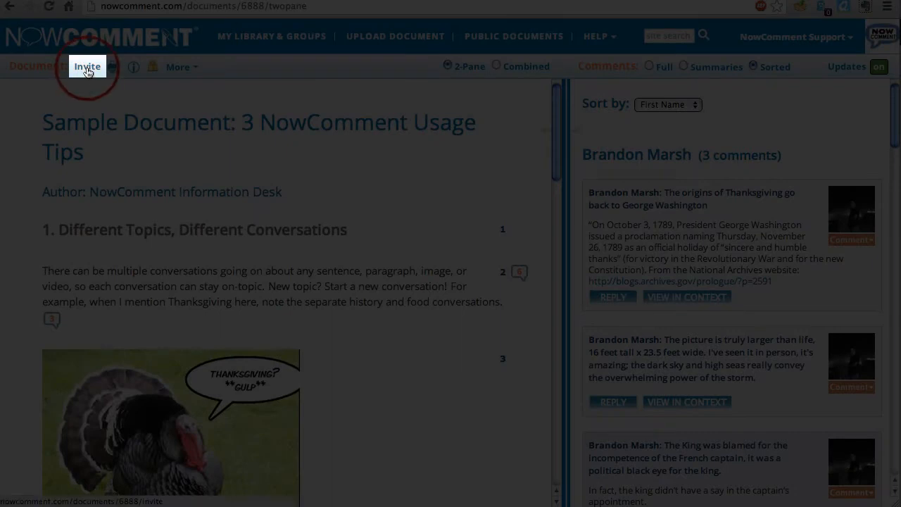
left_click(88, 66)
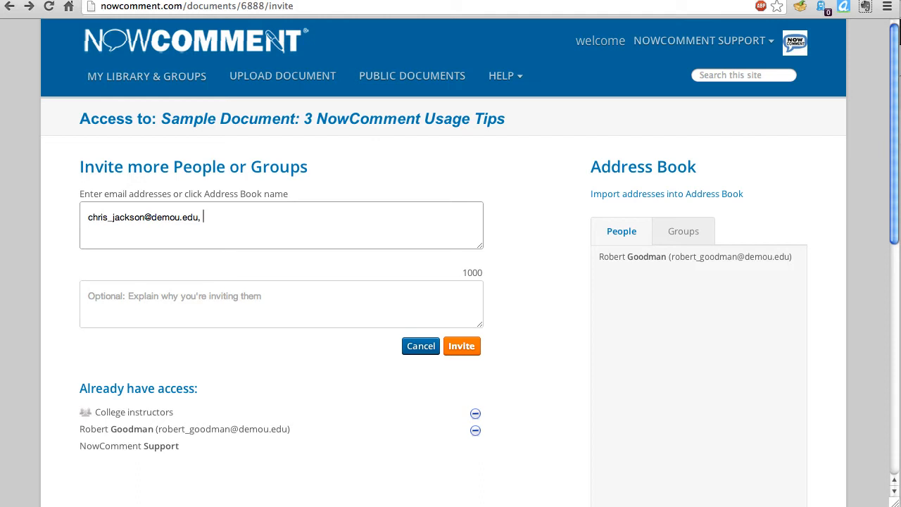
type("ro")
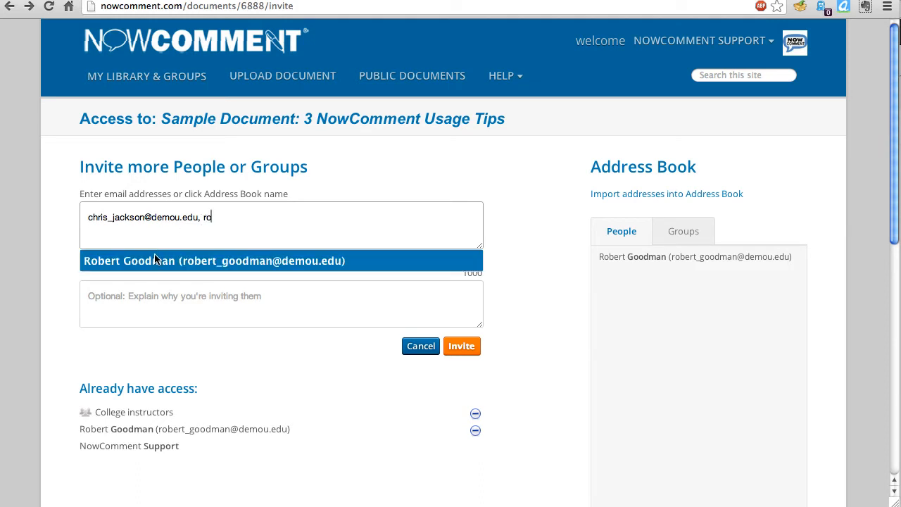
left_click(214, 261)
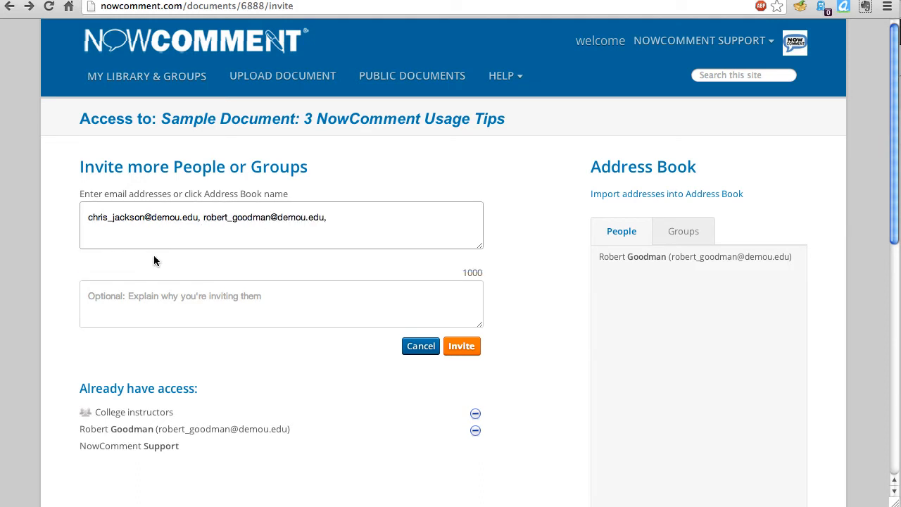
type("co")
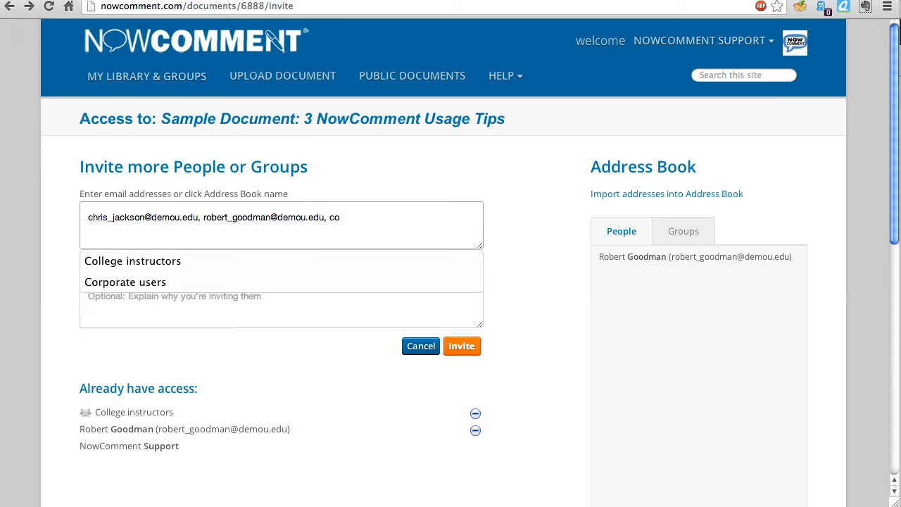
mouse_move(147, 267)
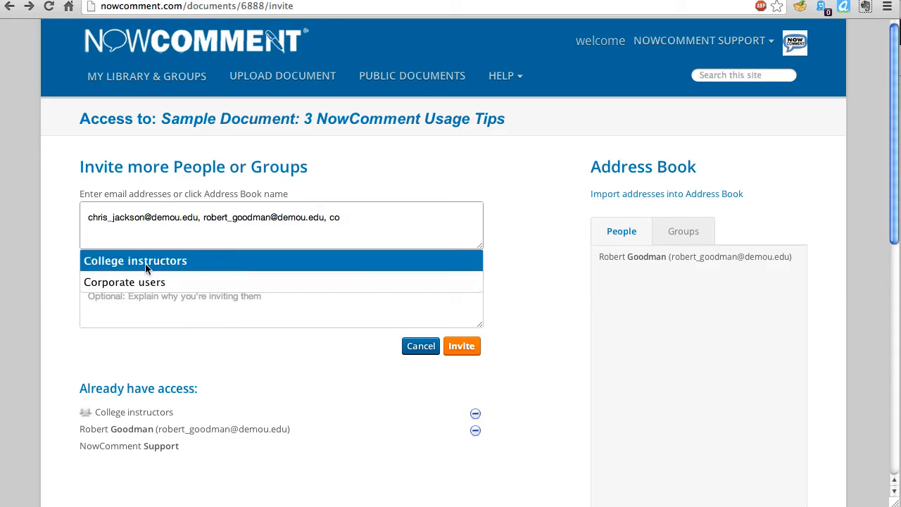
left_click(135, 261)
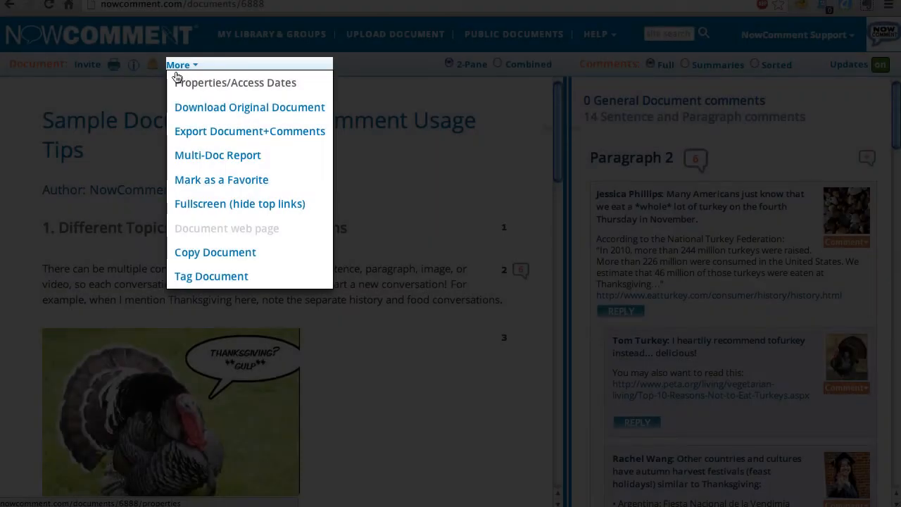
mouse_move(249, 107)
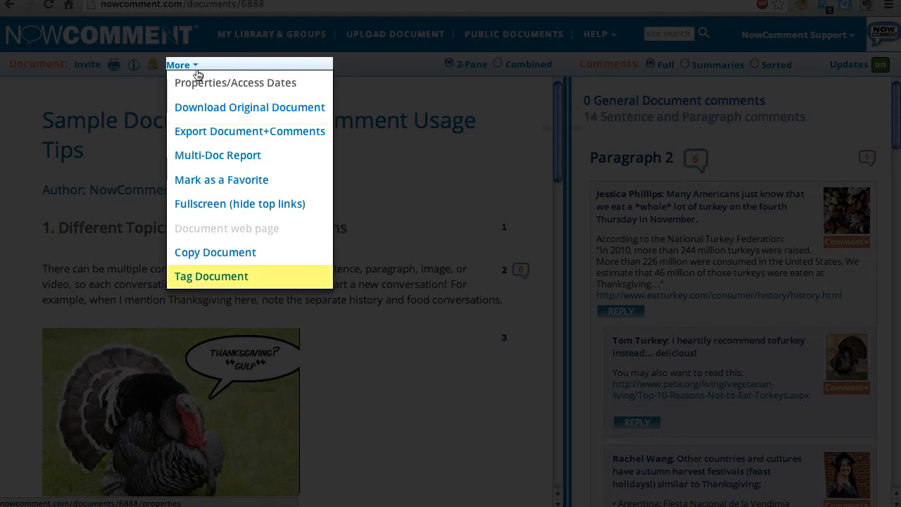
mouse_move(236, 82)
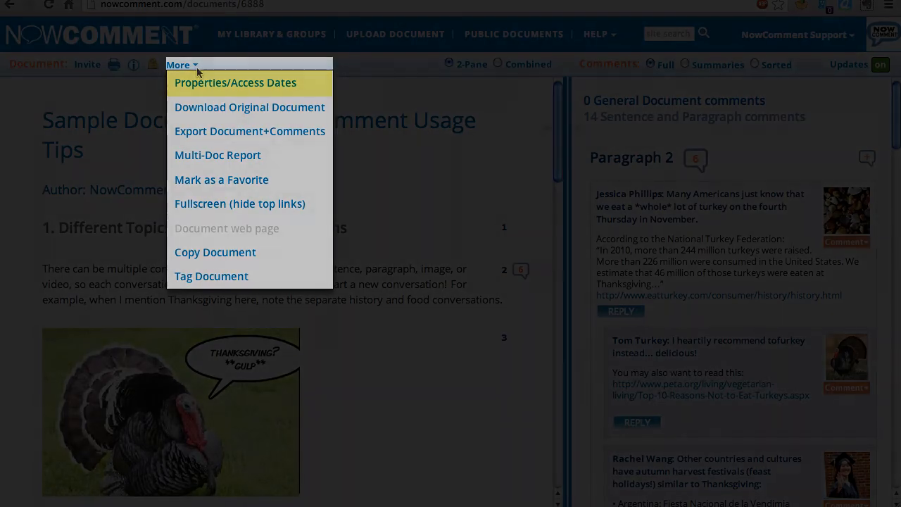
Step: Show the document's Properties/Access Dates page from the More menu
left_click(235, 82)
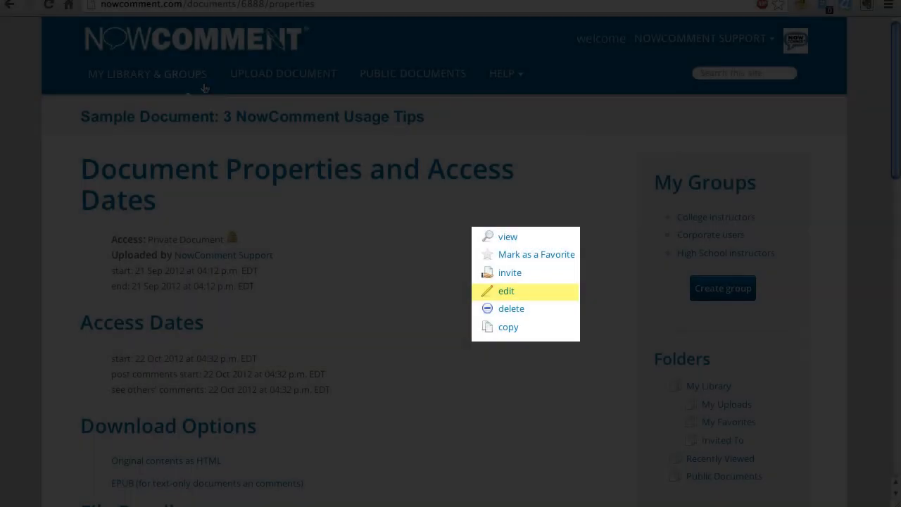
Step: Open the document's edit settings and scroll through privacy, title, tags and properties
left_click(505, 290)
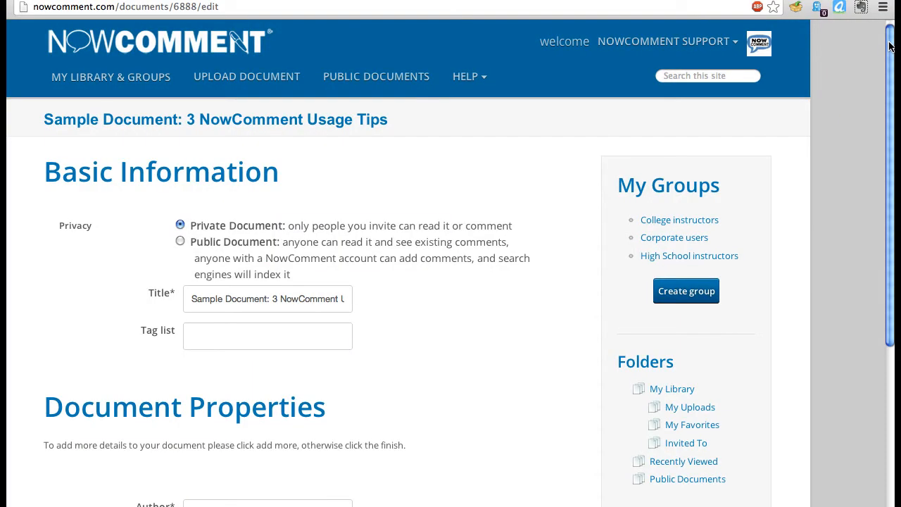
scroll("down", 3)
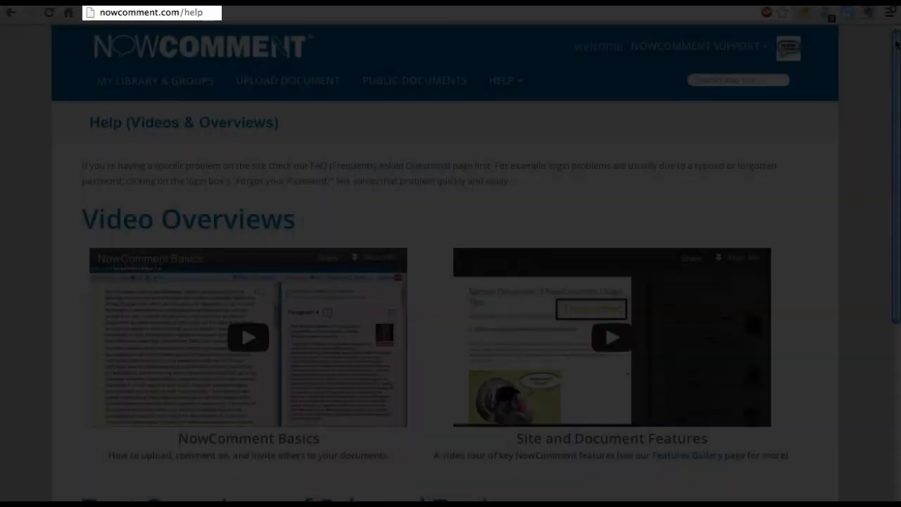
Step: Scroll the Help page down past the Text Overviews list to the Advanced Features section
scroll("down", 3)
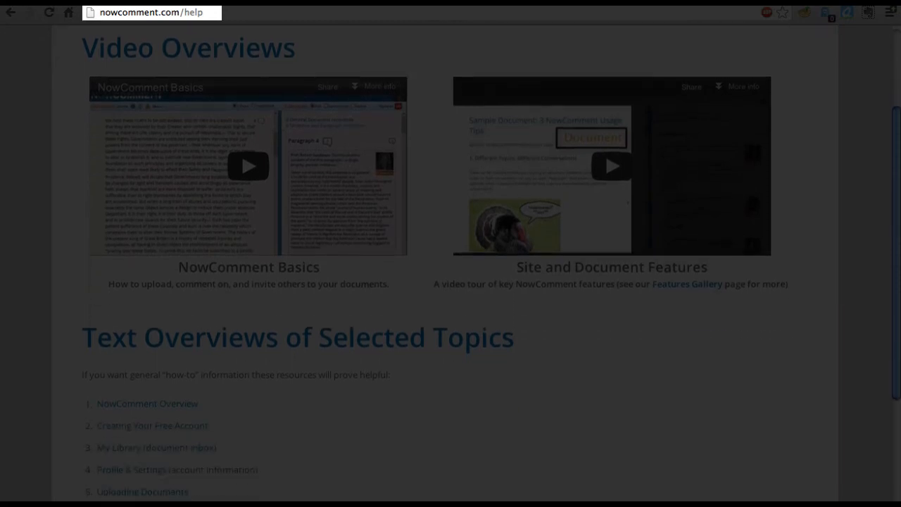
scroll("down", 3)
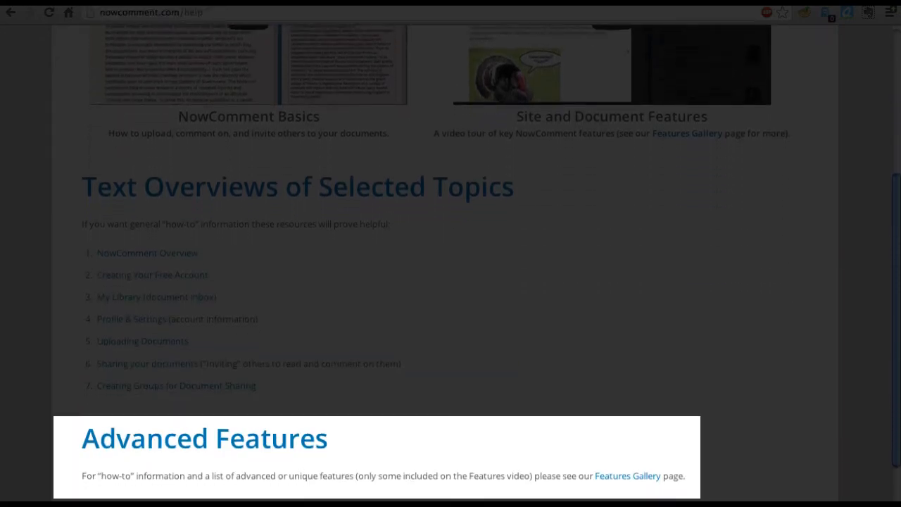